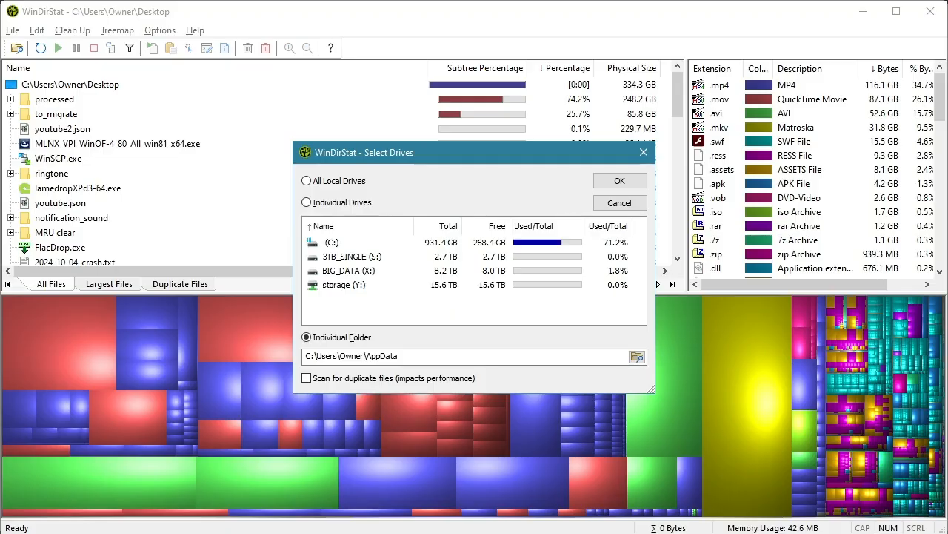
- Choose C:\Users\Owner\AppData as the folder to scan in the first tool's dialog
click(637, 356)
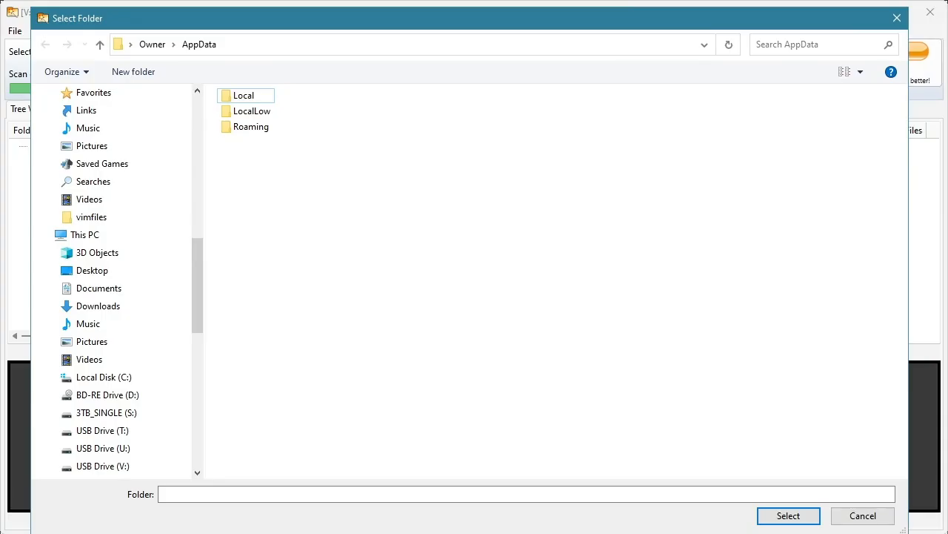
click(788, 516)
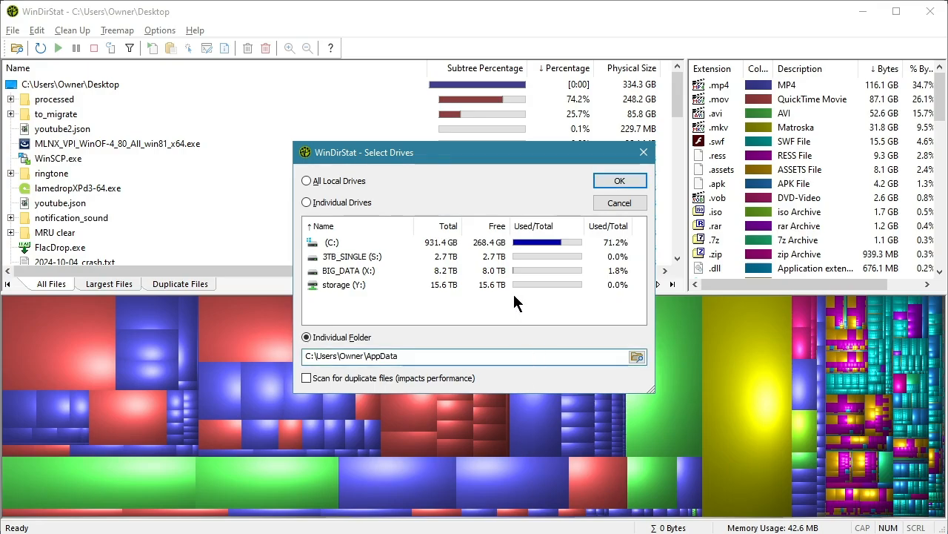
mouse_move(148, 62)
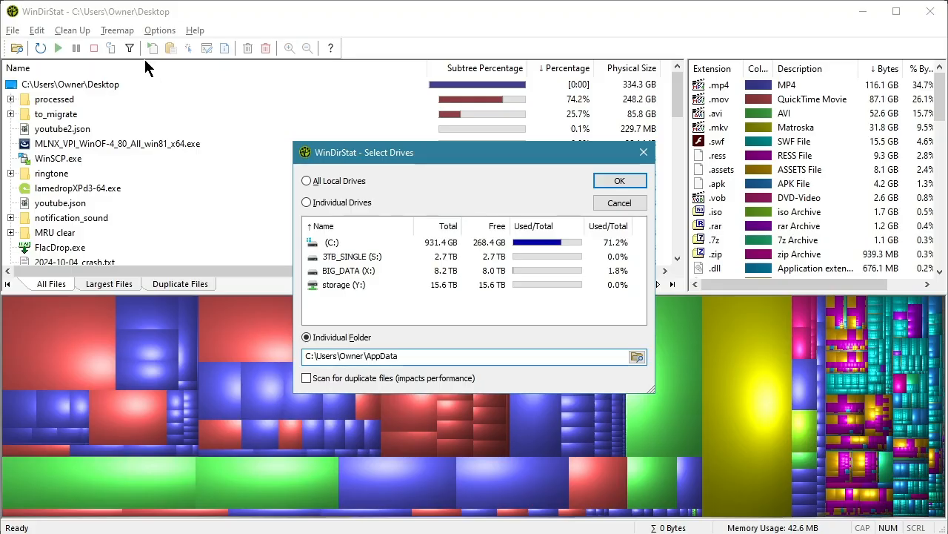
click(397, 355)
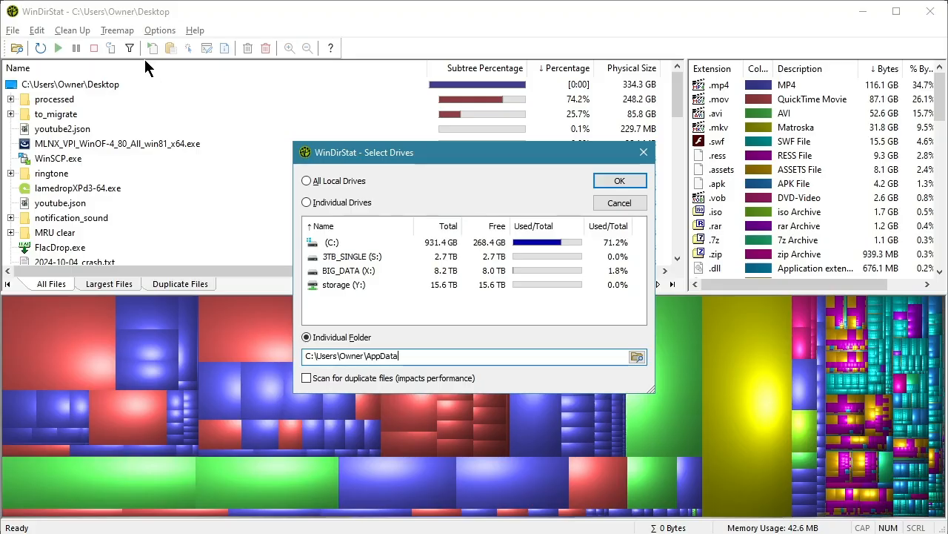
mouse_move(455, 169)
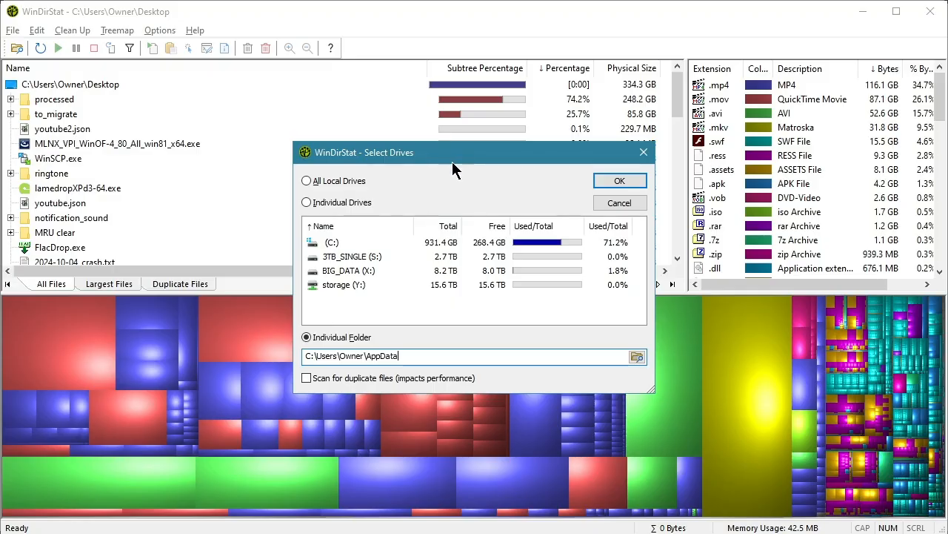
mouse_move(516, 176)
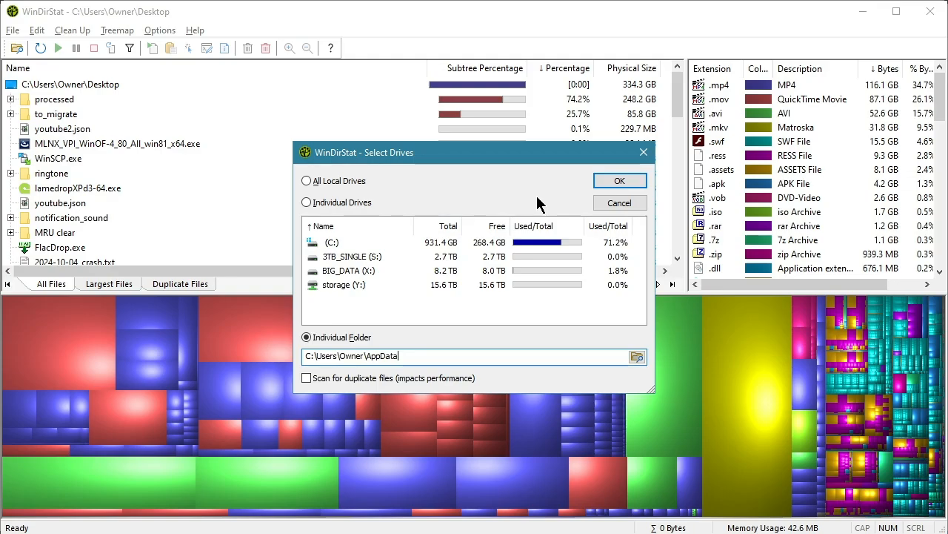
mouse_move(537, 208)
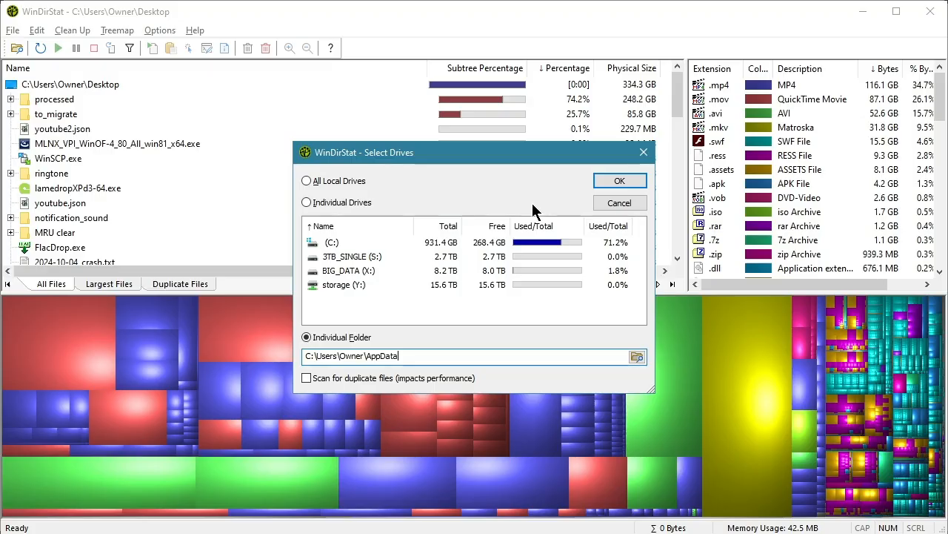
mouse_move(510, 200)
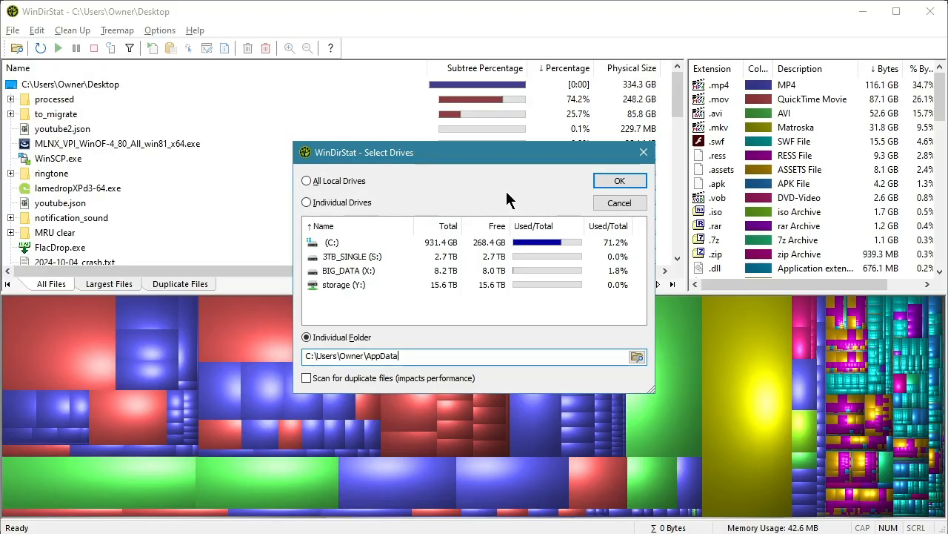
mouse_move(497, 185)
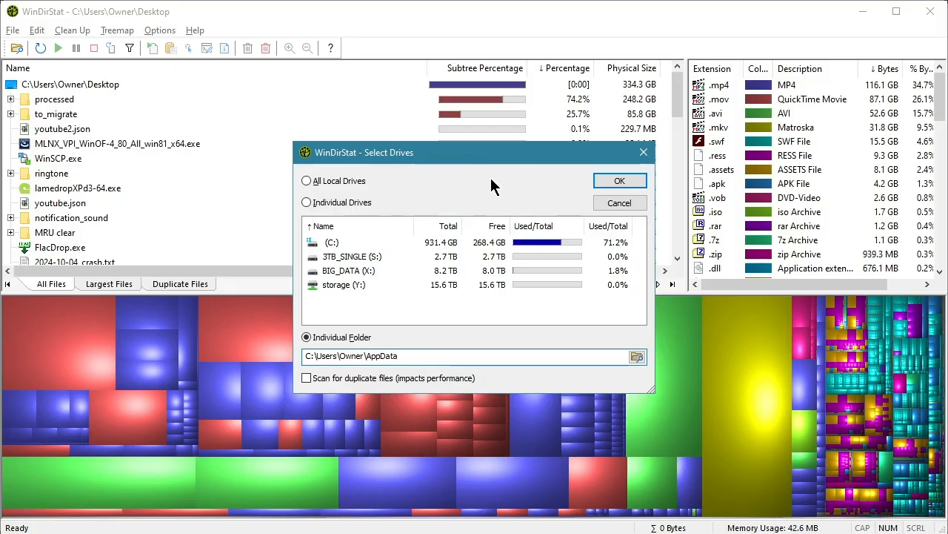
mouse_move(481, 188)
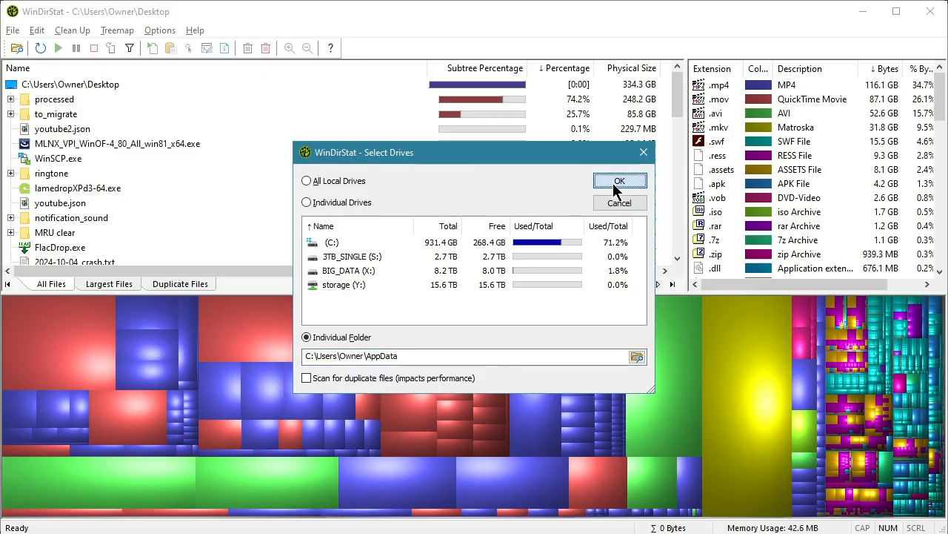
- Confirm AppData in the second tool and launch both scans side by side
click(619, 181)
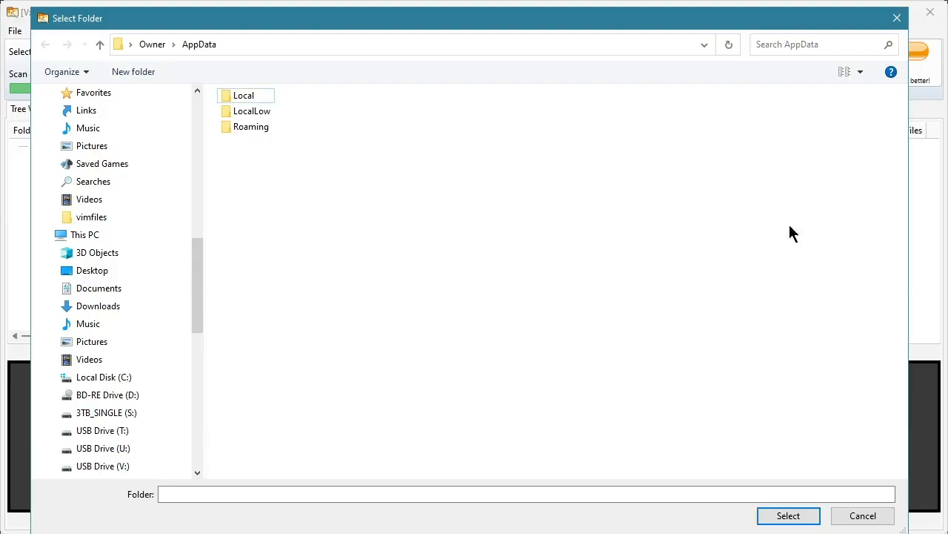
click(788, 515)
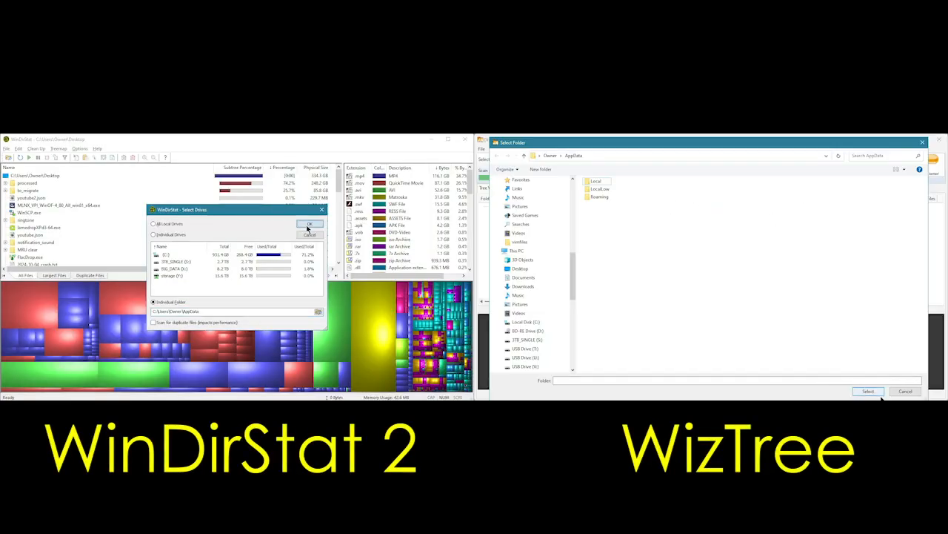
click(868, 391)
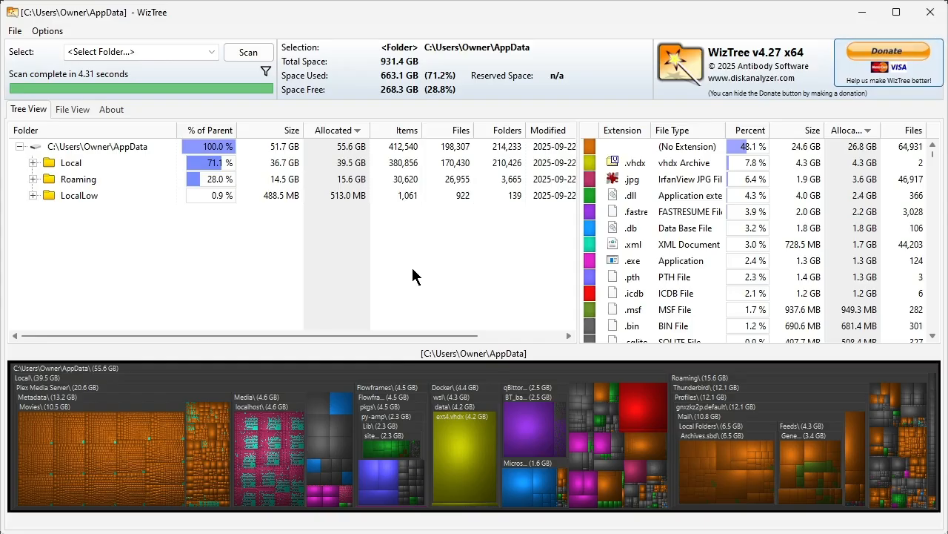
mouse_move(888, 349)
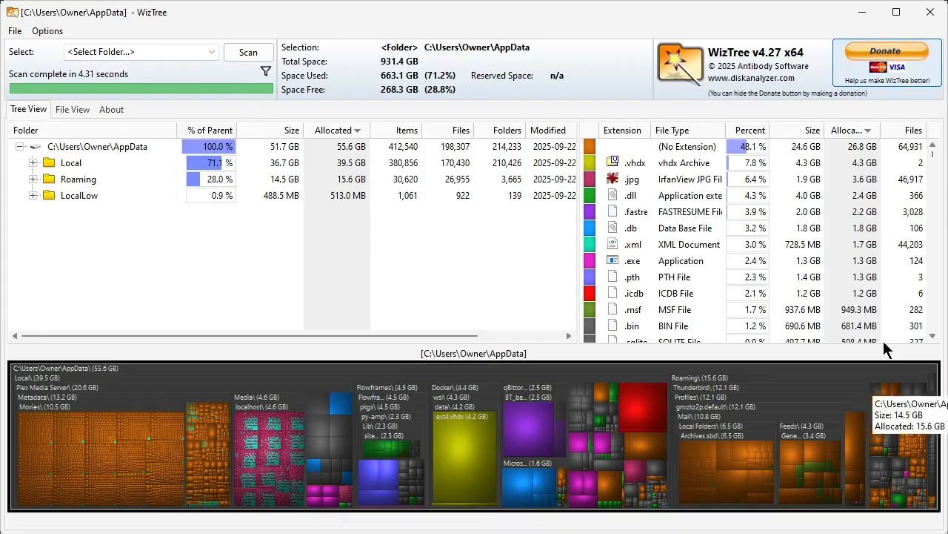
mouse_move(892, 74)
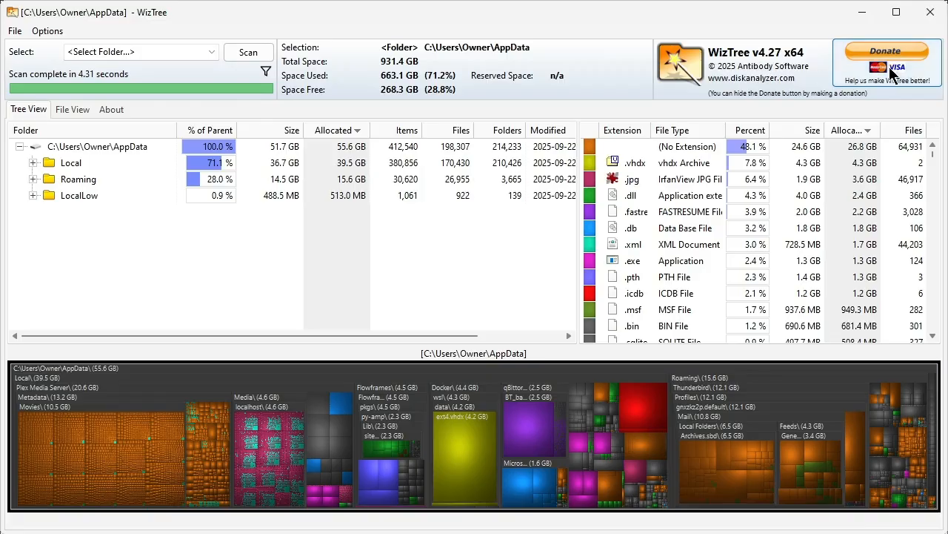
mouse_move(481, 50)
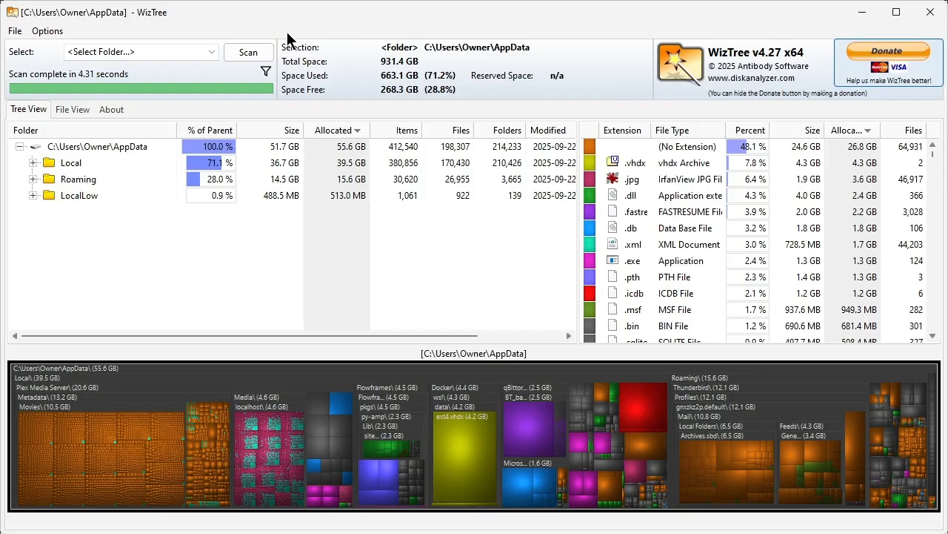
mouse_move(424, 104)
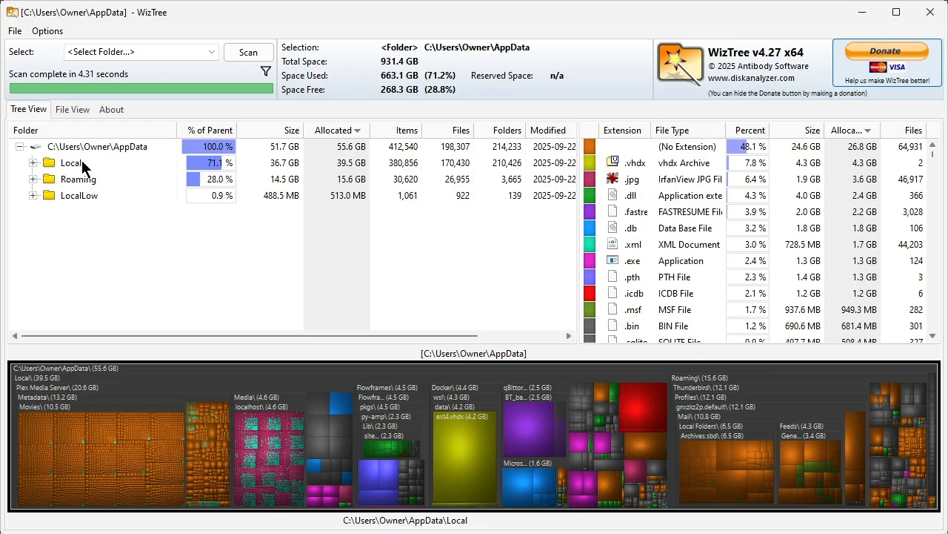
mouse_move(445, 84)
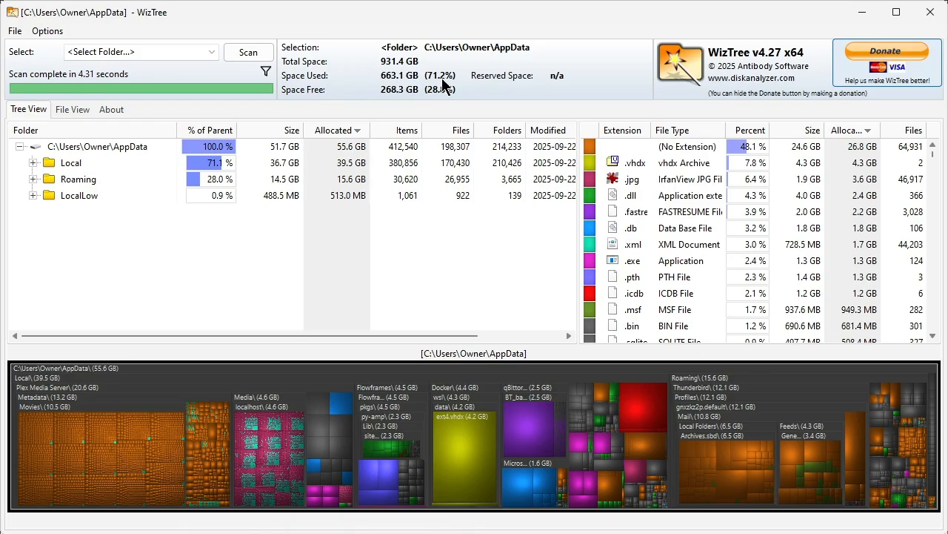
mouse_move(371, 100)
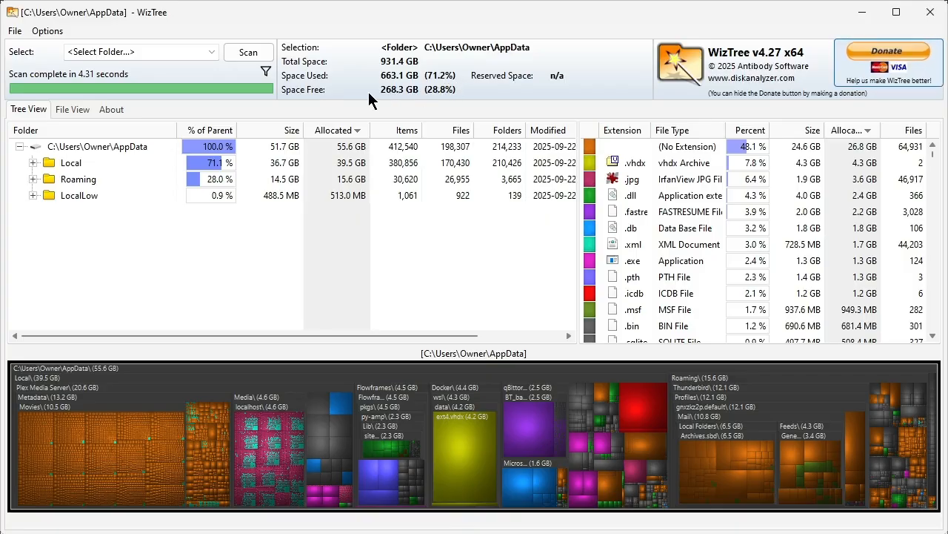
mouse_move(251, 92)
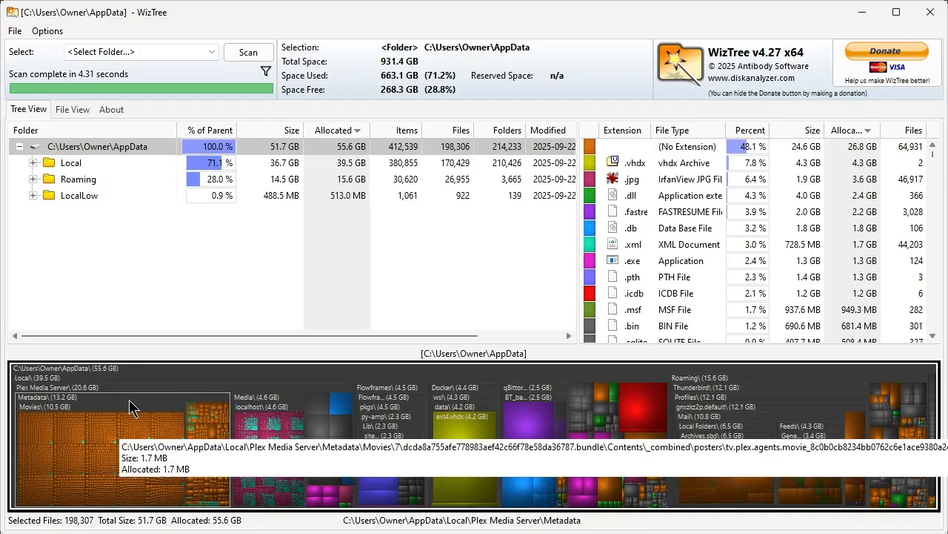
mouse_move(696, 443)
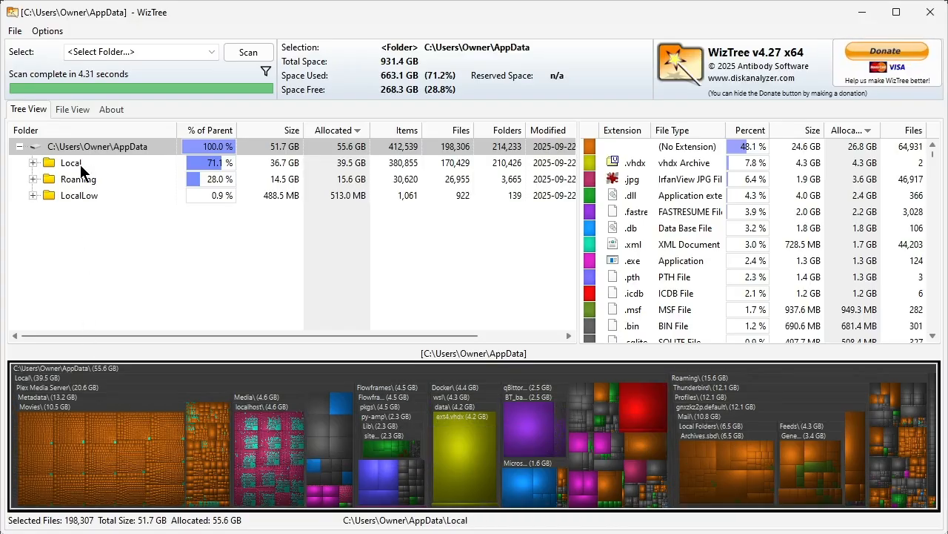
mouse_move(481, 441)
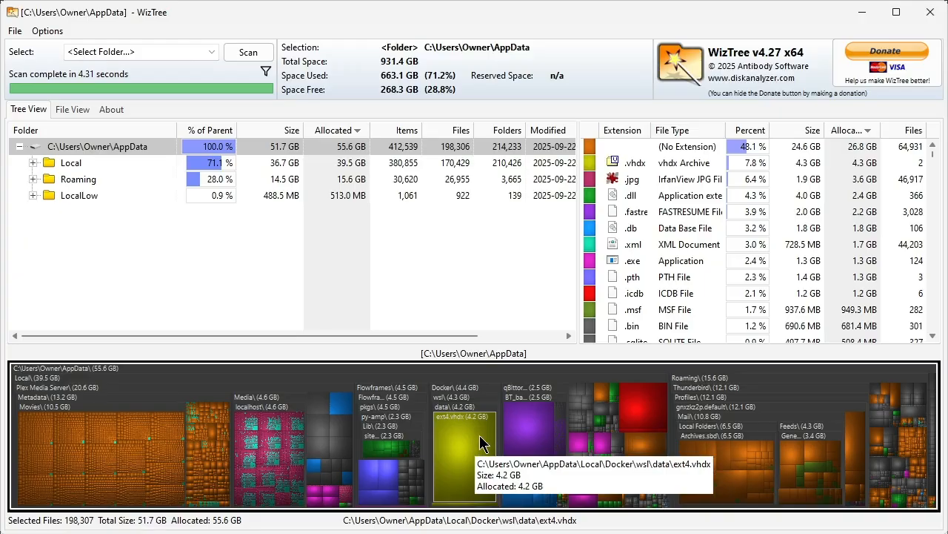
mouse_move(532, 443)
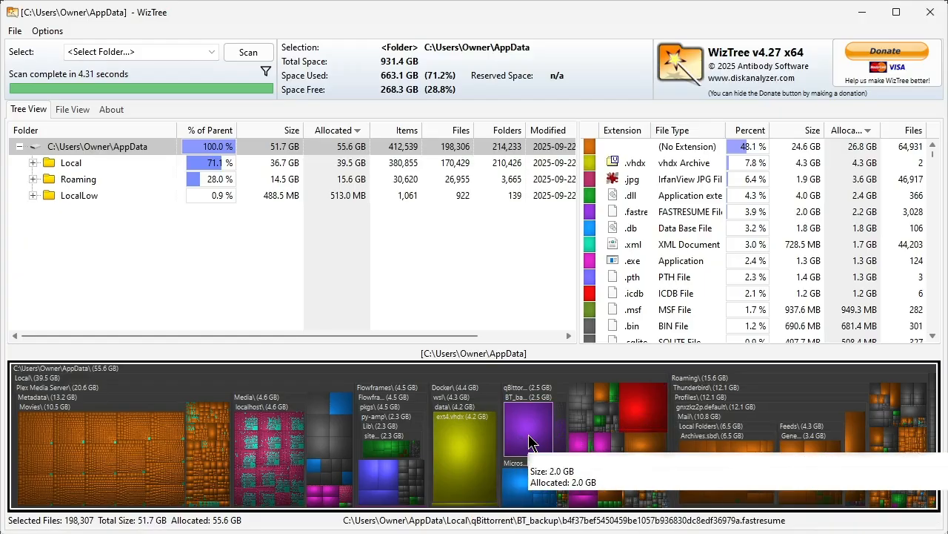
mouse_move(460, 433)
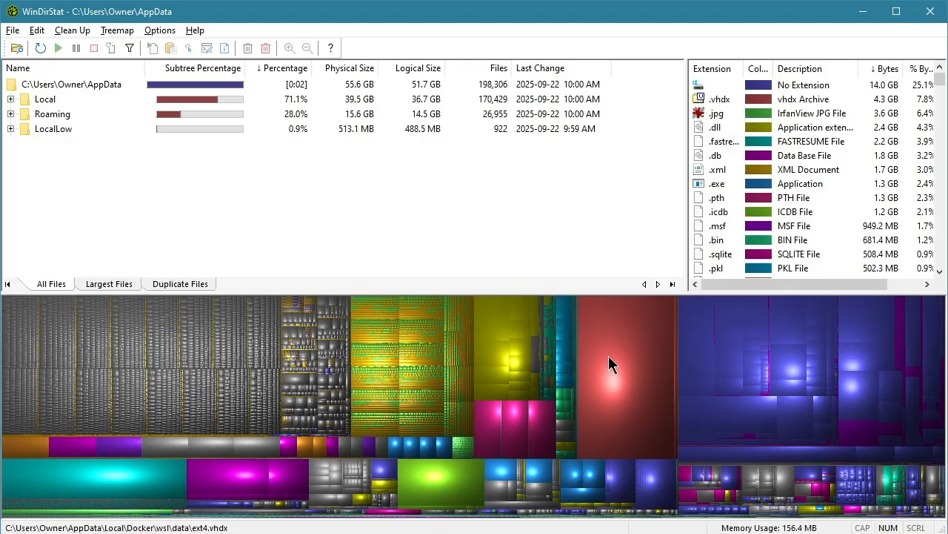
- Select the yellow ext4.vhdx treemap block, expanding the tree to Local\Docker\wsl\data
click(611, 363)
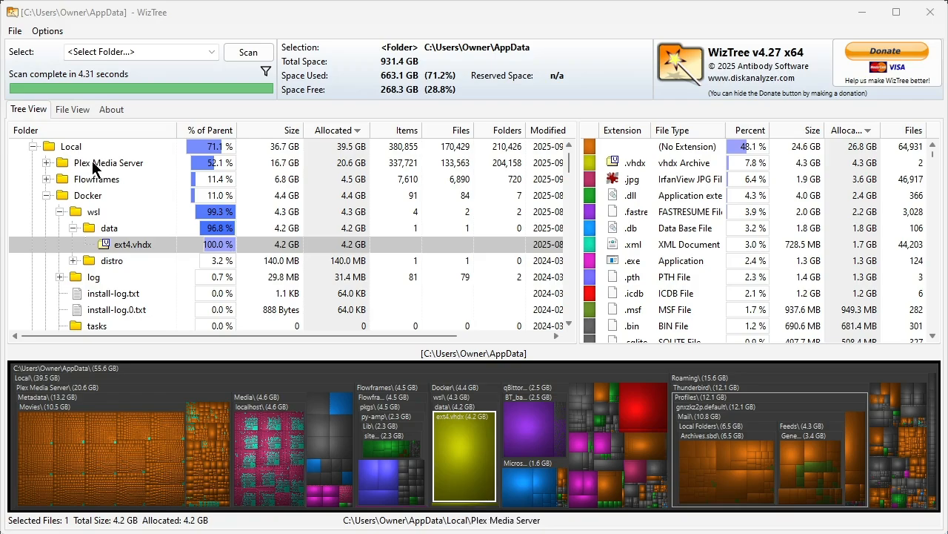
- Select Plex Media Server, install-log.txt and nearby tree items, then enlarge the treemap pane
click(108, 161)
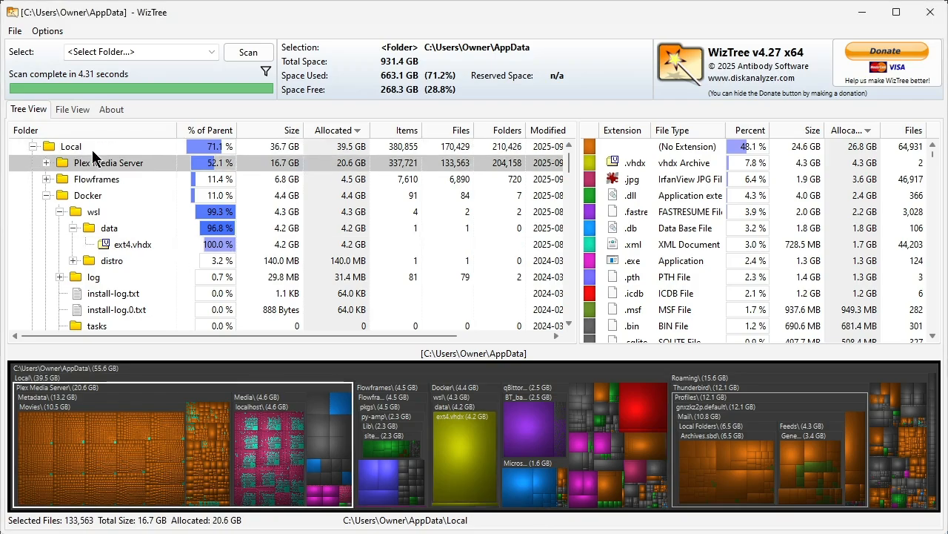
click(112, 293)
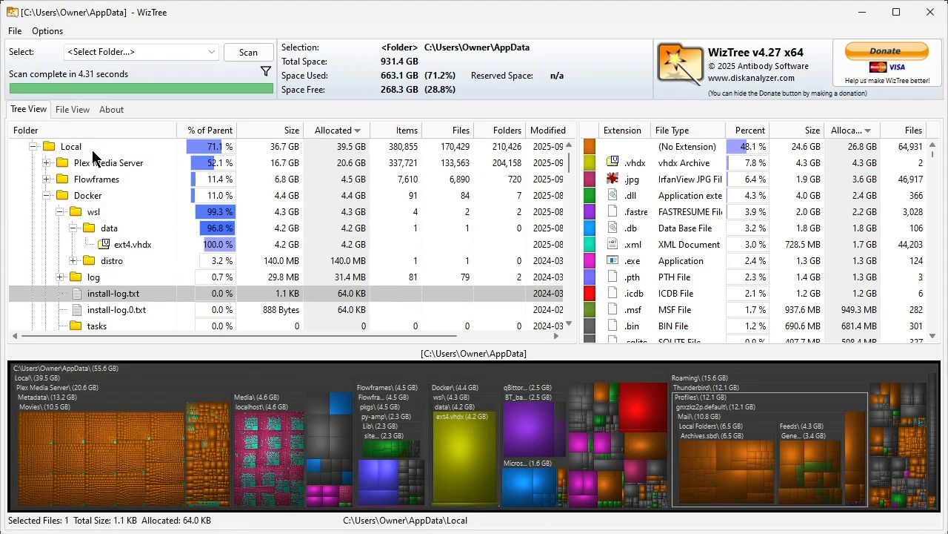
click(116, 310)
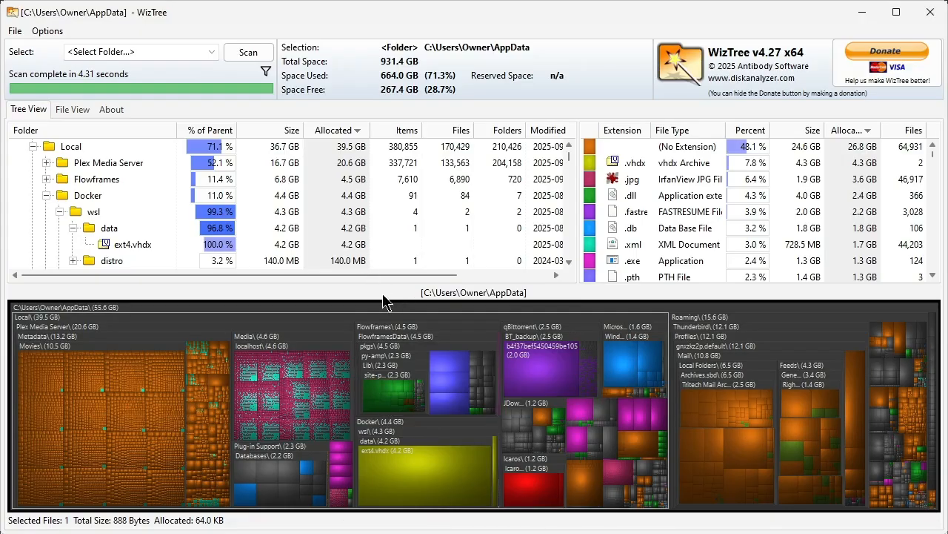
click(110, 229)
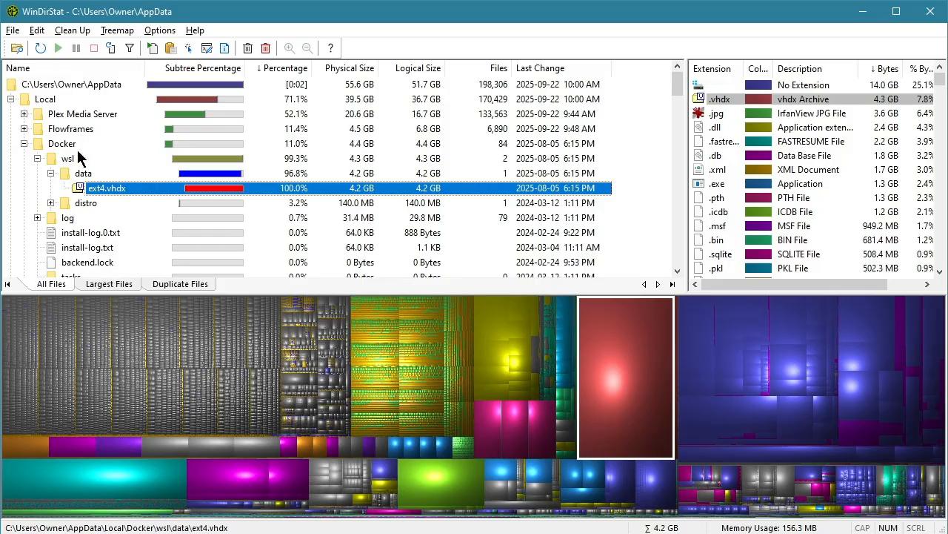
mouse_move(83, 185)
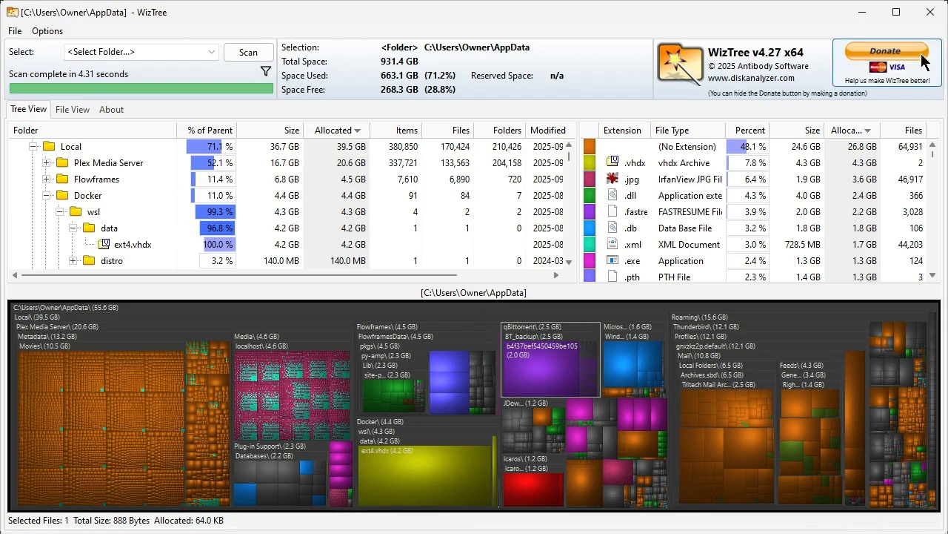
mouse_move(148, 36)
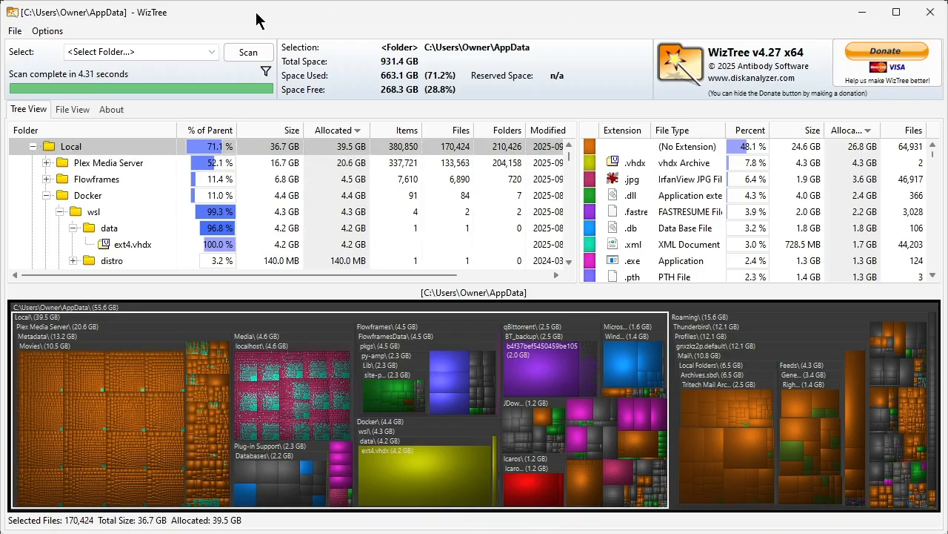
mouse_move(295, 52)
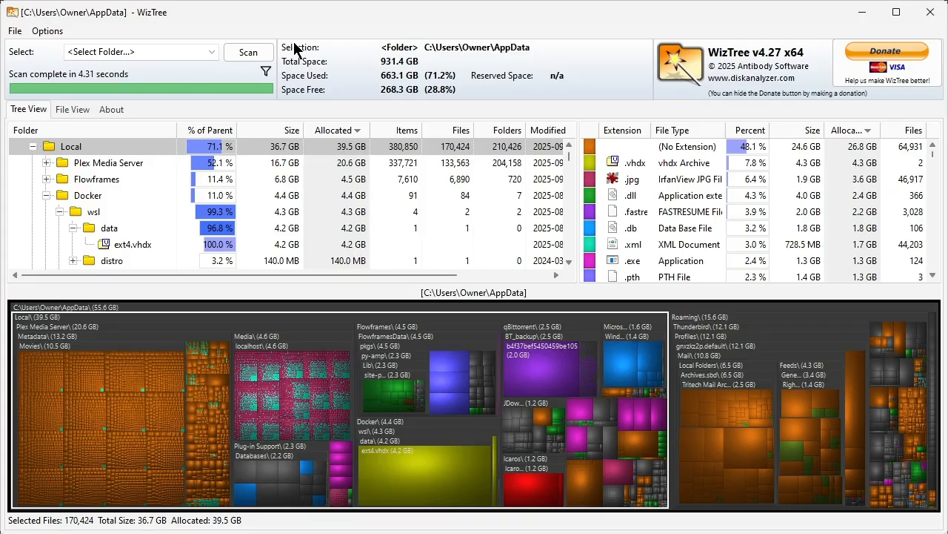
mouse_move(319, 26)
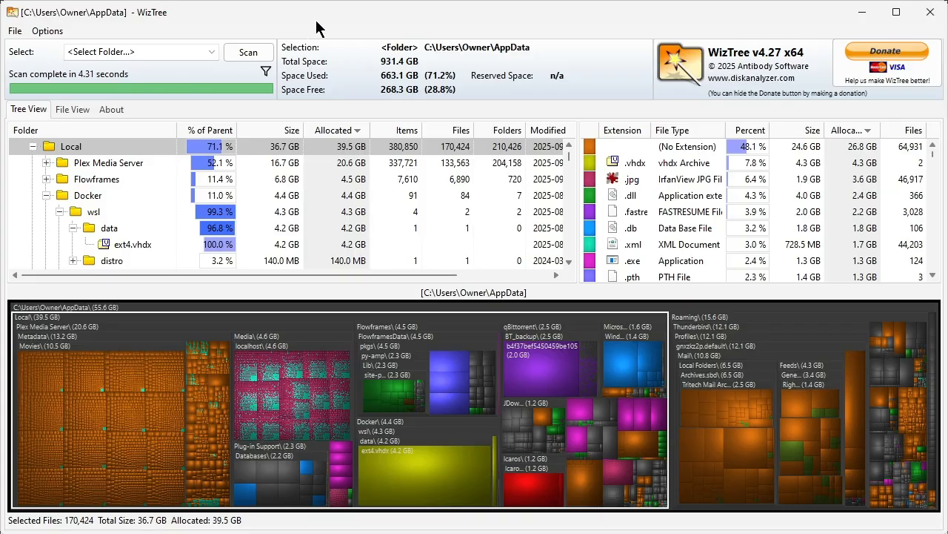
click(533, 480)
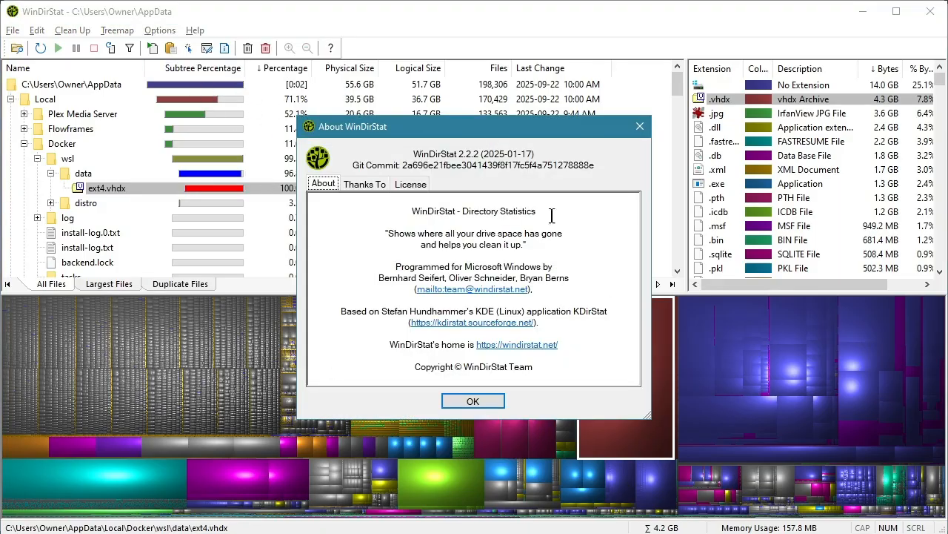
click(411, 184)
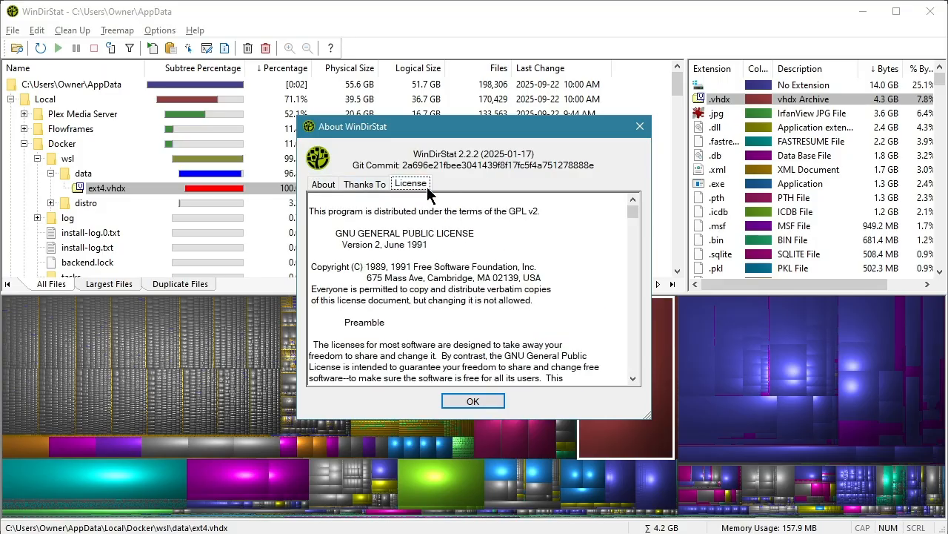
click(473, 401)
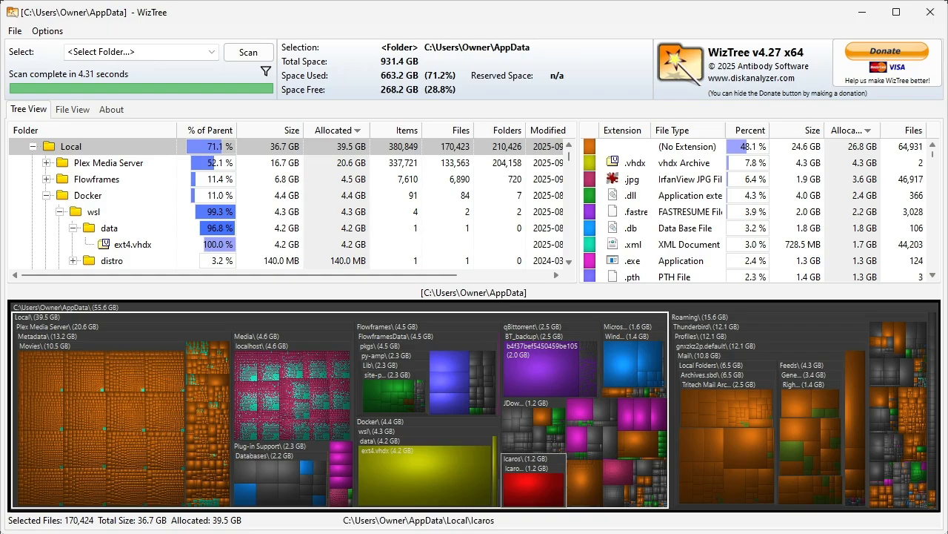
click(47, 30)
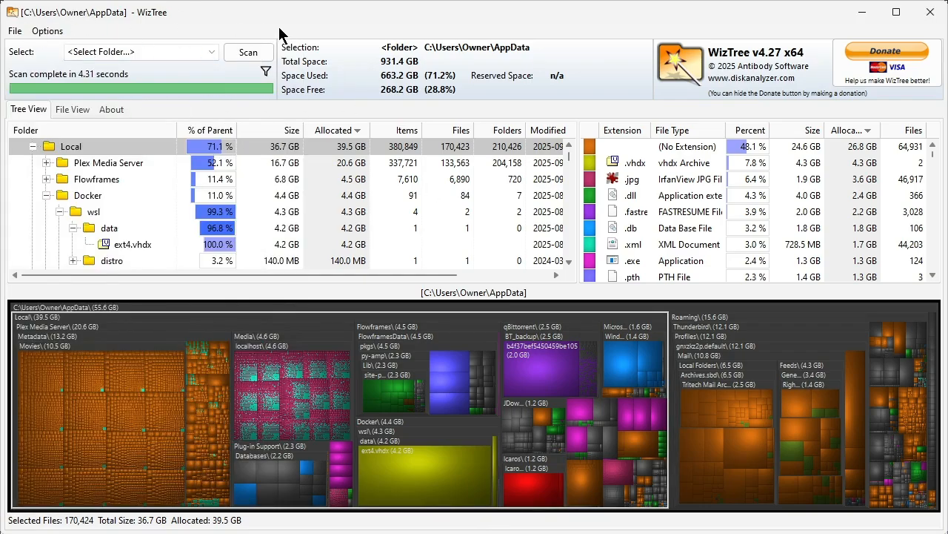
mouse_move(902, 78)
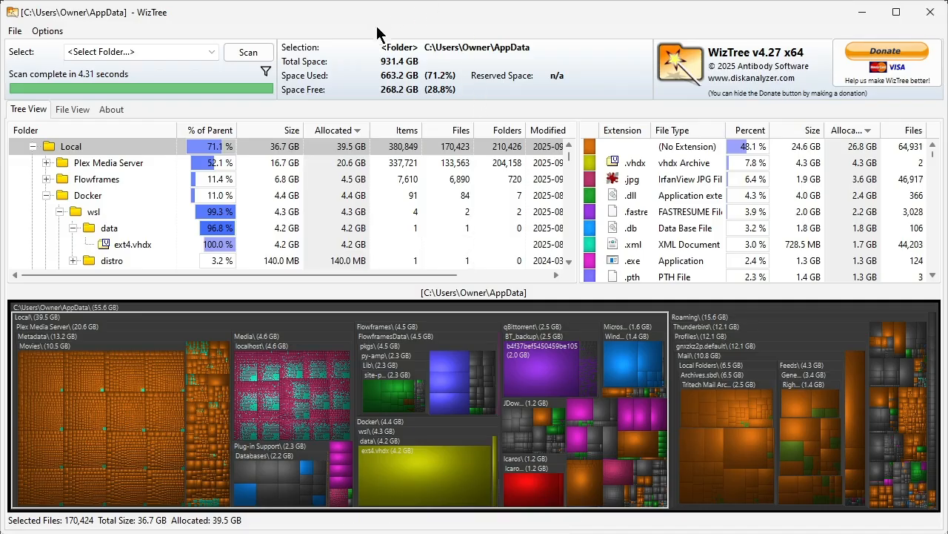
mouse_move(338, 25)
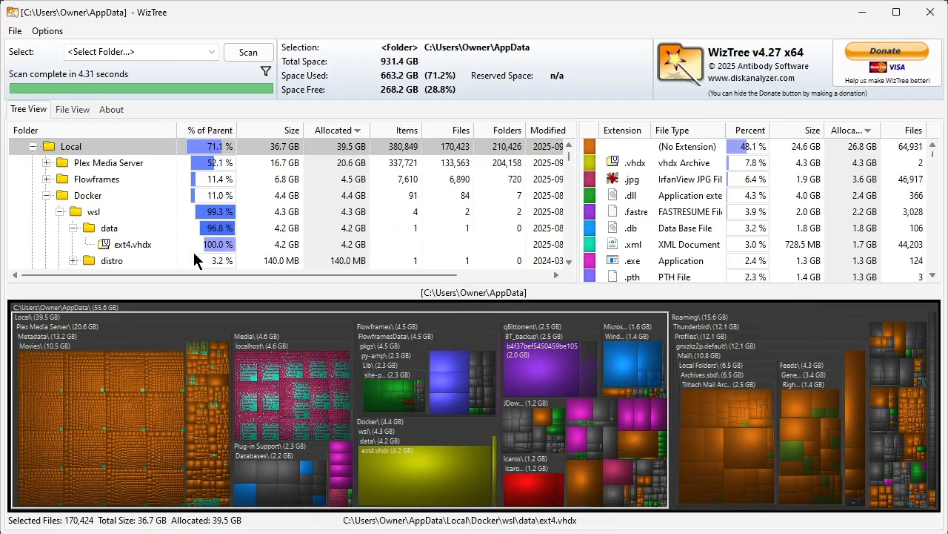
mouse_move(285, 311)
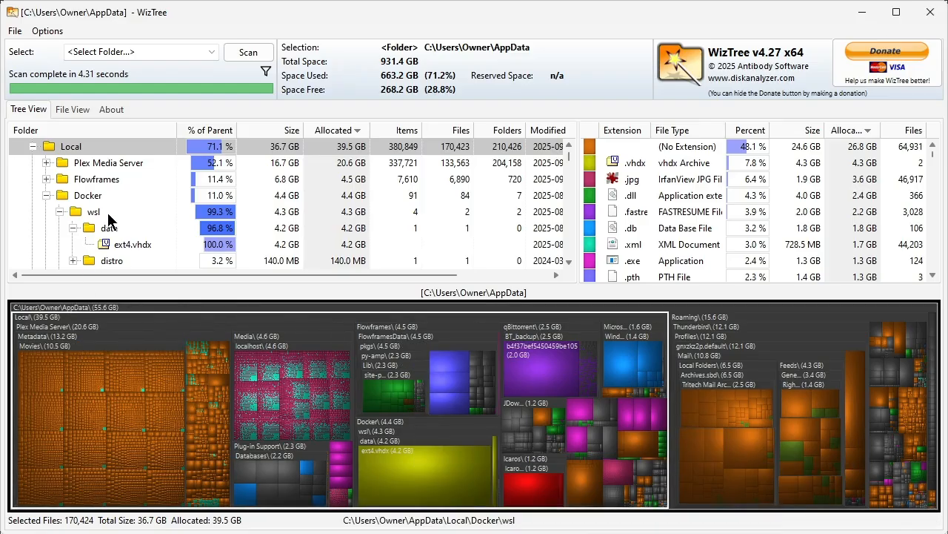
mouse_move(110, 427)
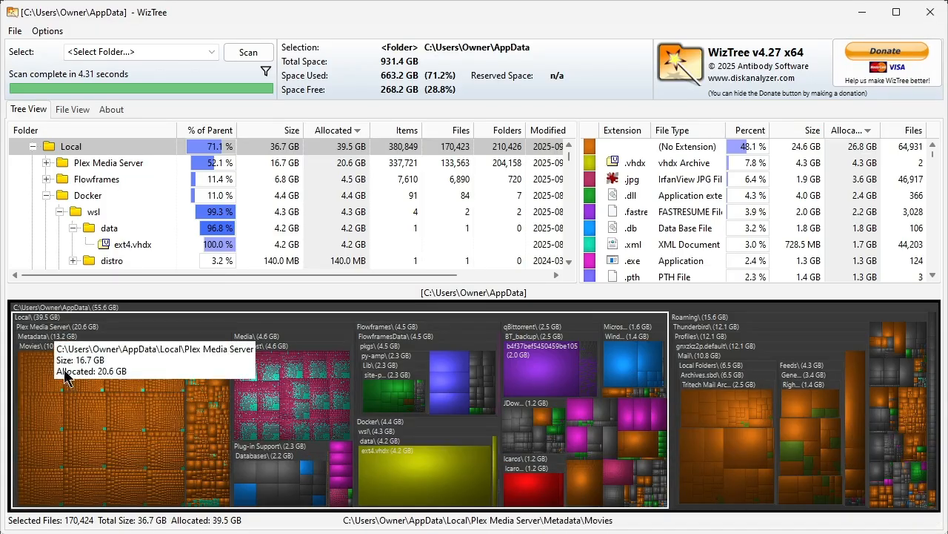
mouse_move(59, 403)
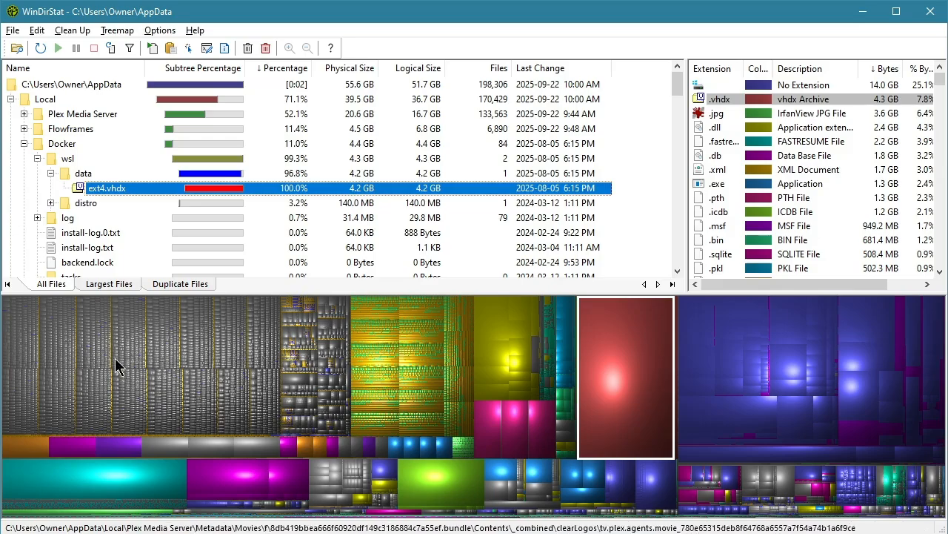
mouse_move(107, 386)
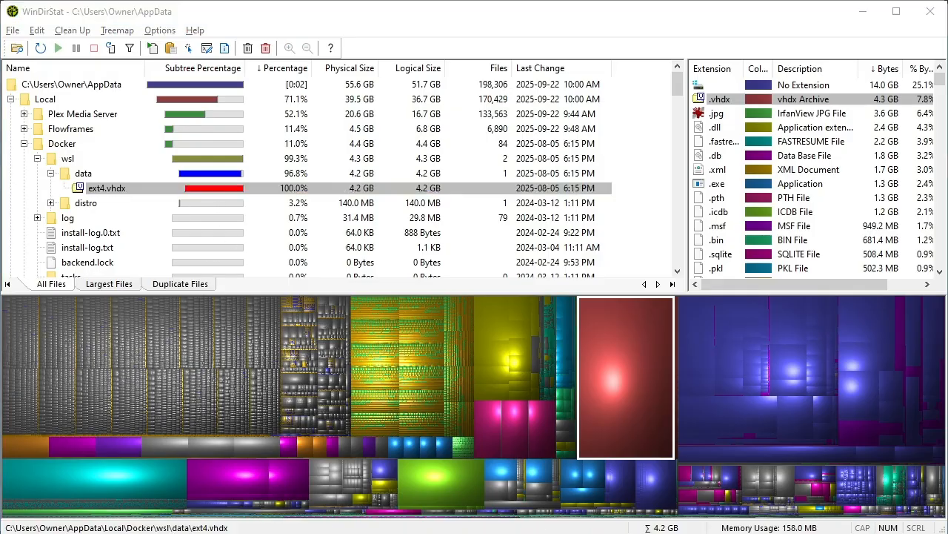
click(107, 187)
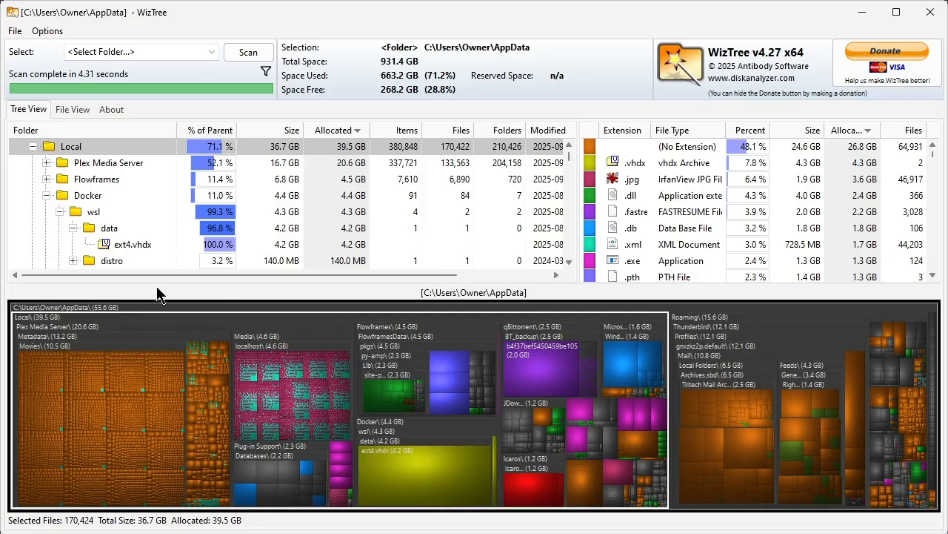
mouse_move(477, 113)
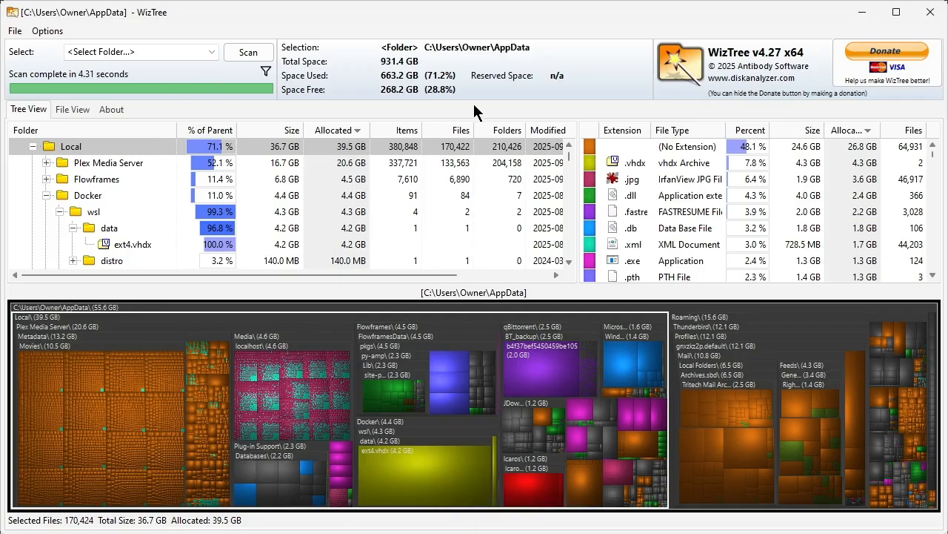
mouse_move(303, 100)
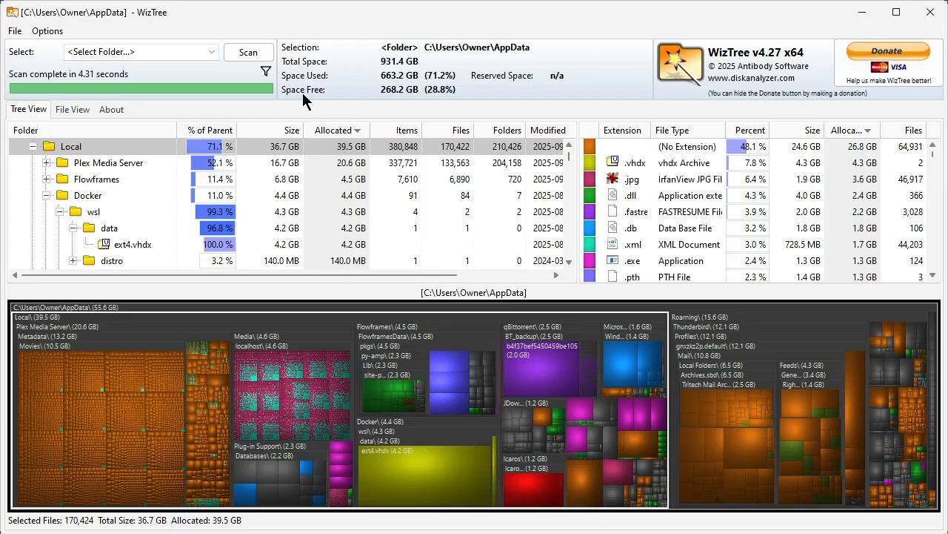
mouse_move(211, 379)
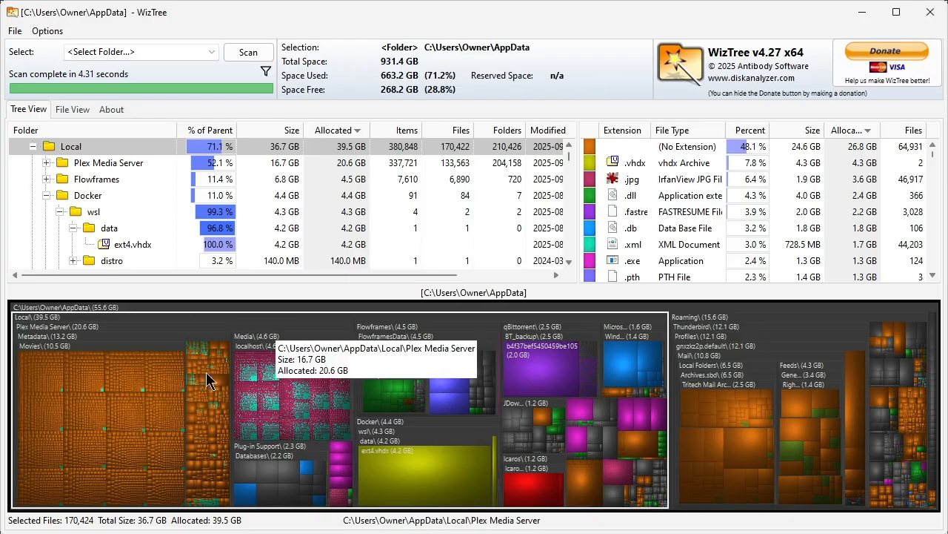
mouse_move(86, 369)
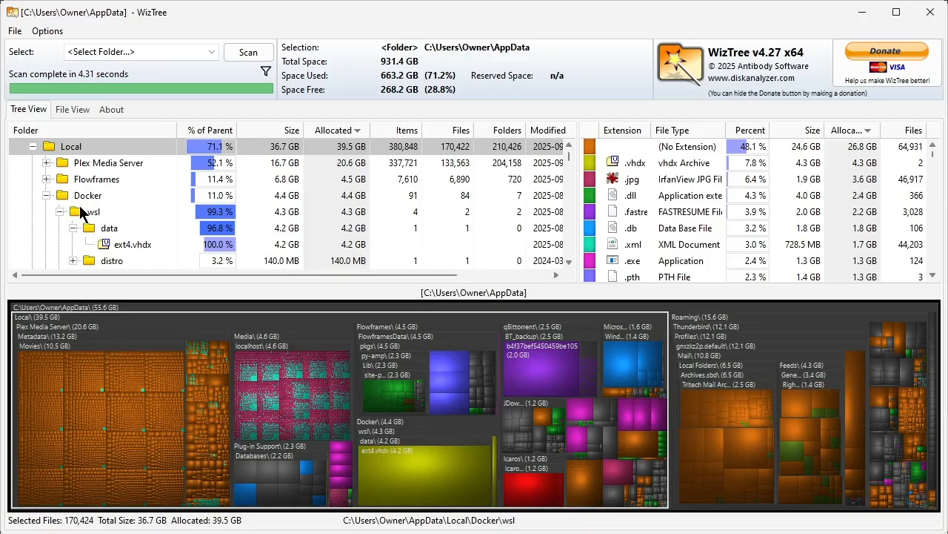
click(96, 178)
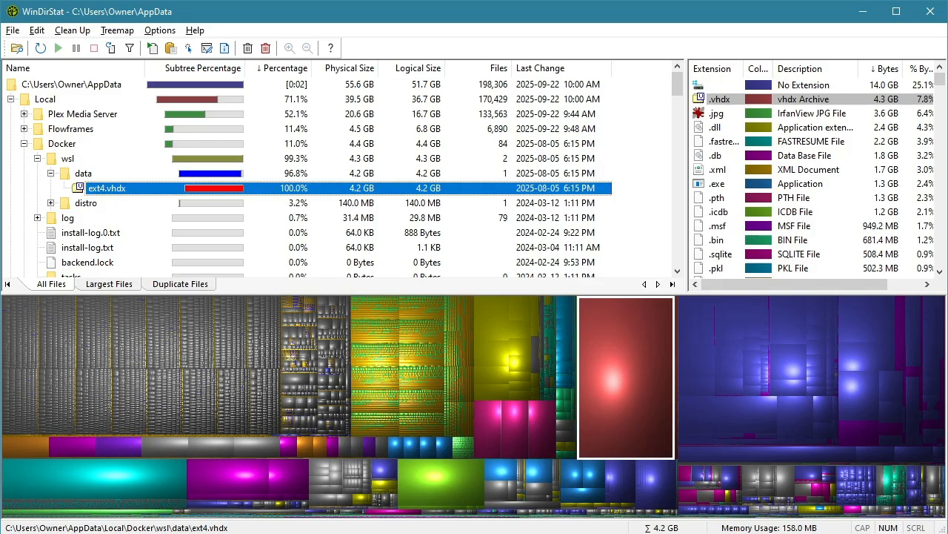
mouse_move(141, 223)
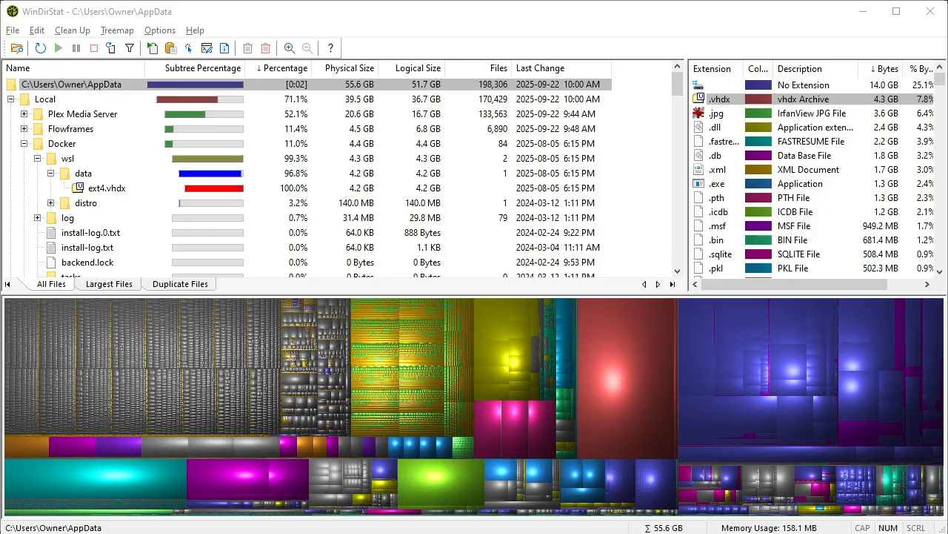
click(41, 47)
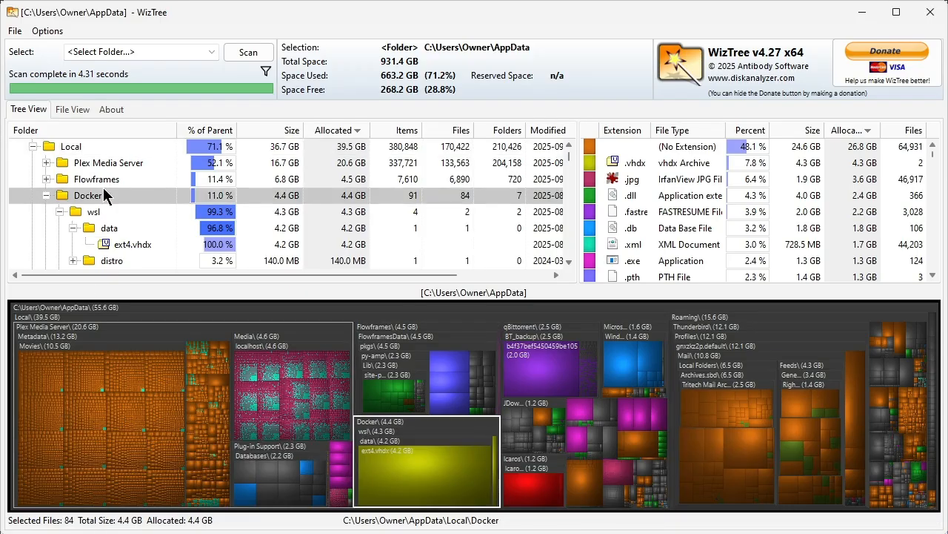
- Zoom the treemap into ext4.vhdx via its context menu, then zoom out one level to Local\Docker\wsl
right_click(132, 243)
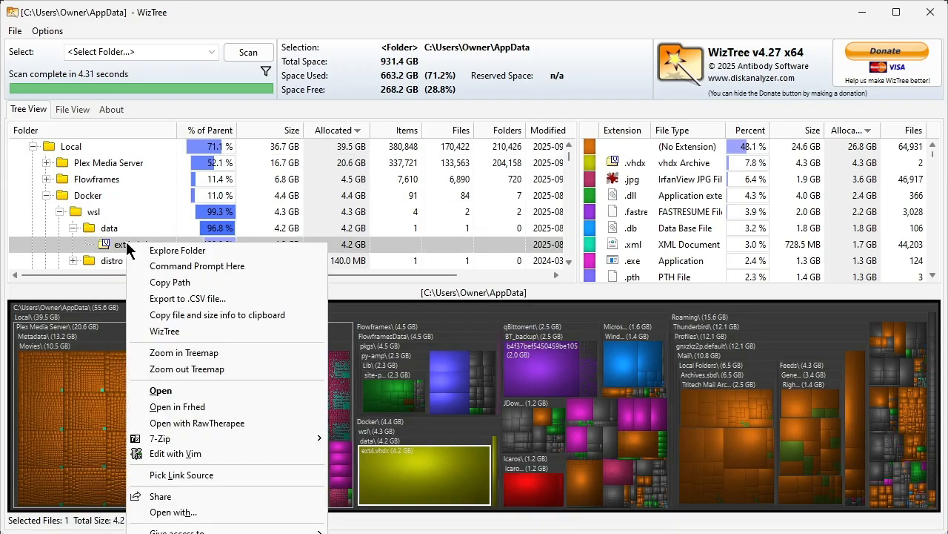
mouse_move(198, 267)
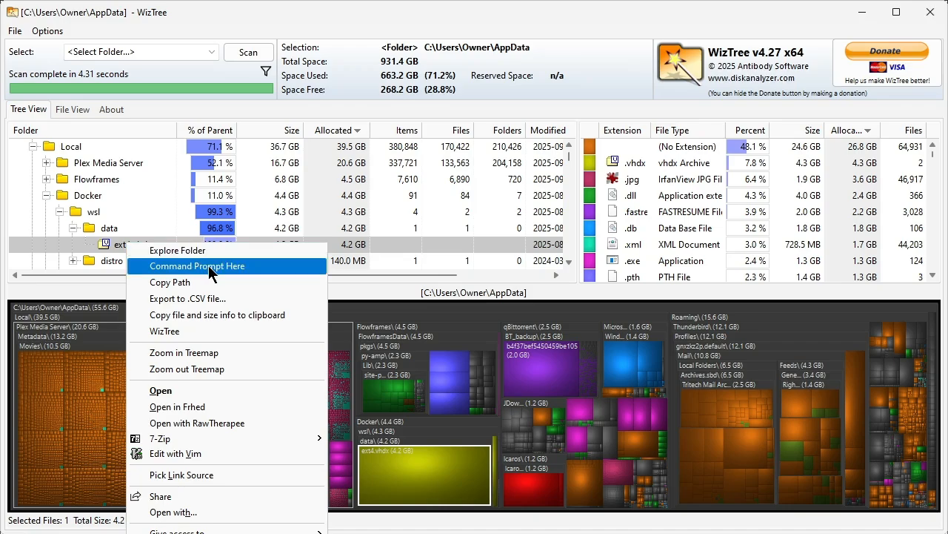
mouse_move(237, 314)
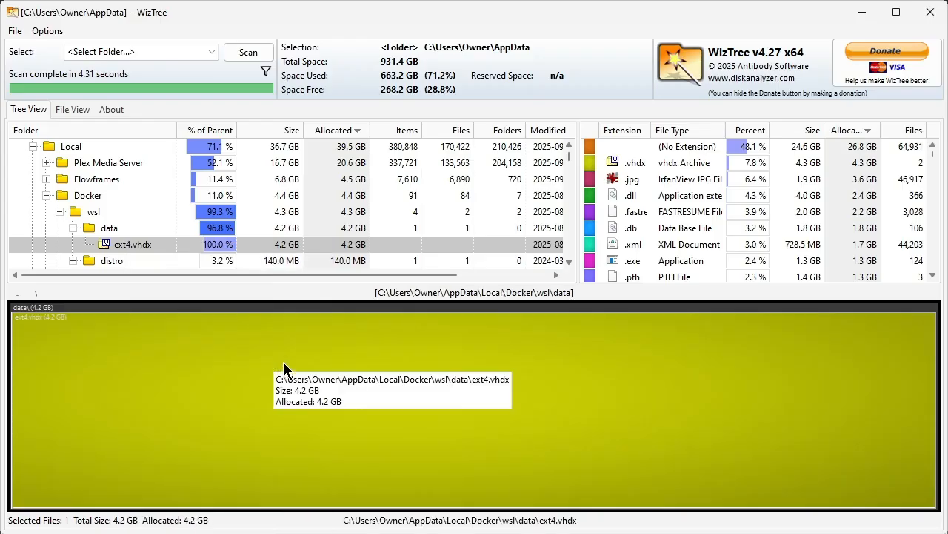
right_click(284, 367)
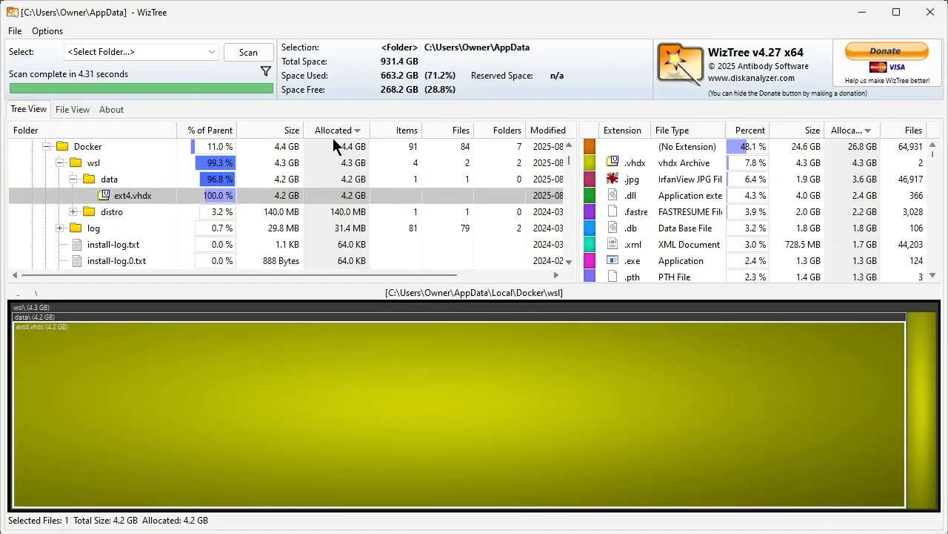
mouse_move(378, 17)
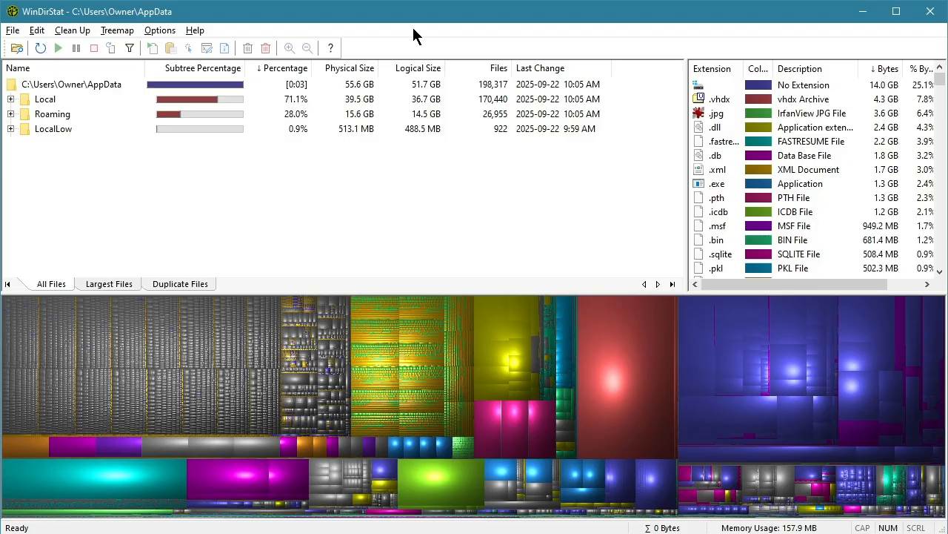
mouse_move(427, 33)
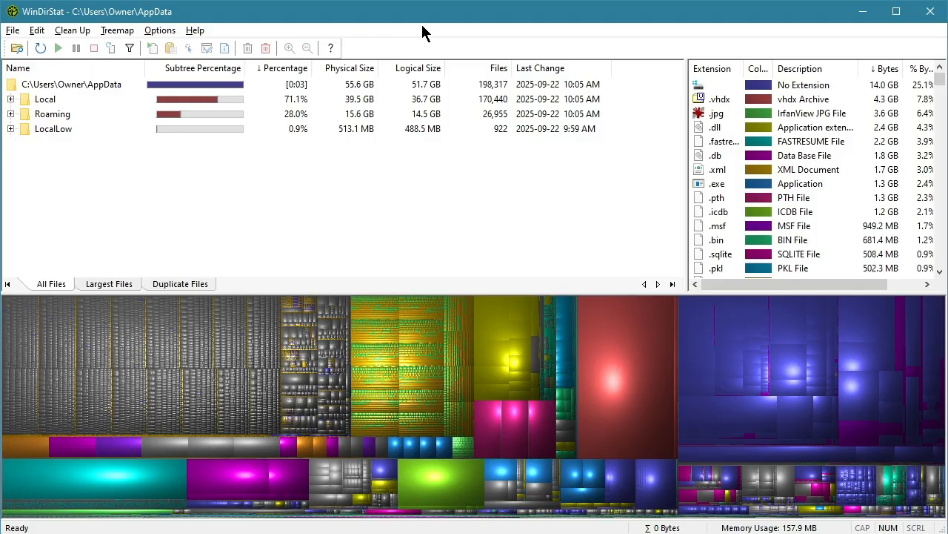